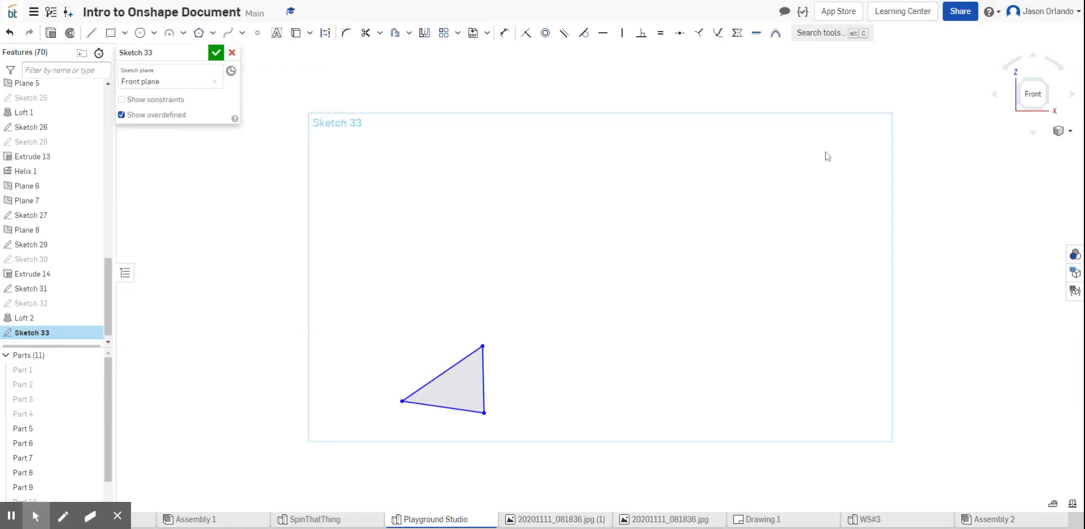
mouse_move(524, 194)
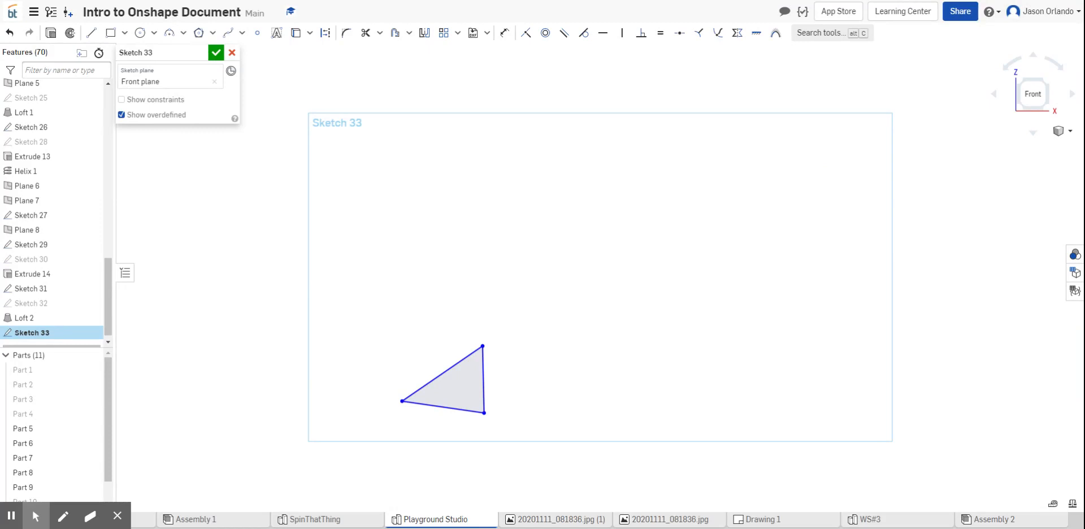
mouse_move(425, 33)
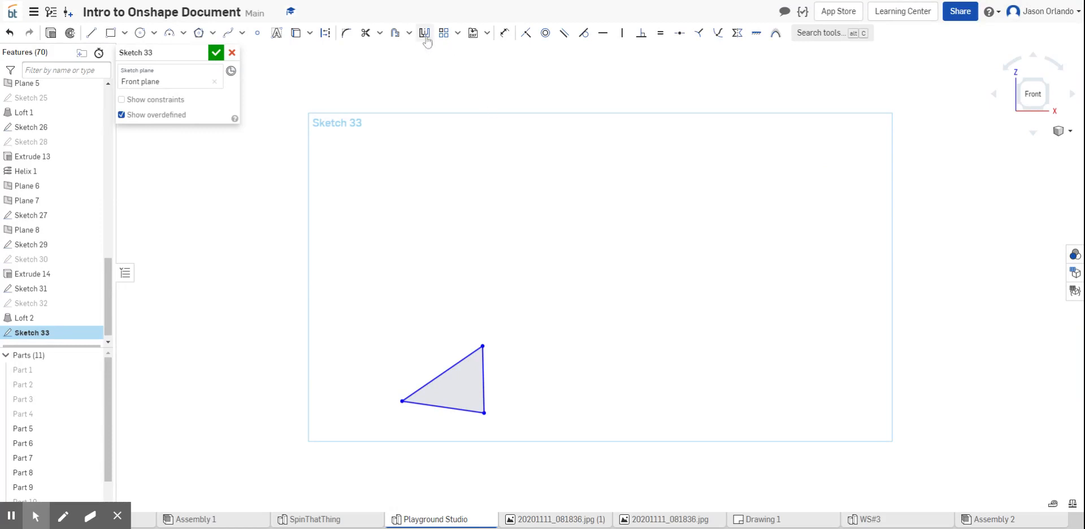
mouse_move(443, 33)
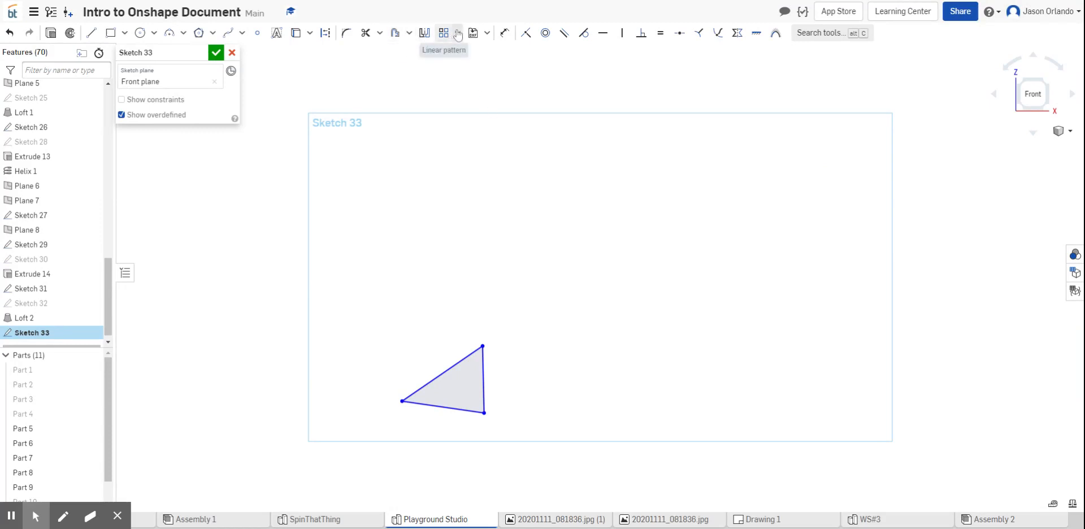
mouse_move(443, 33)
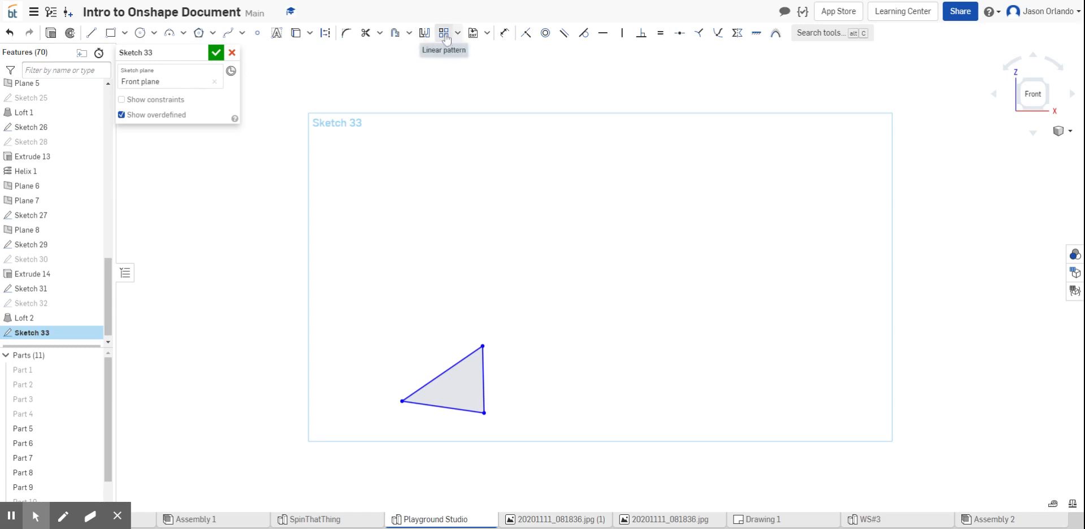
Open the sketch pattern dropdown listing linear, circular and transform patterns
left_click(457, 33)
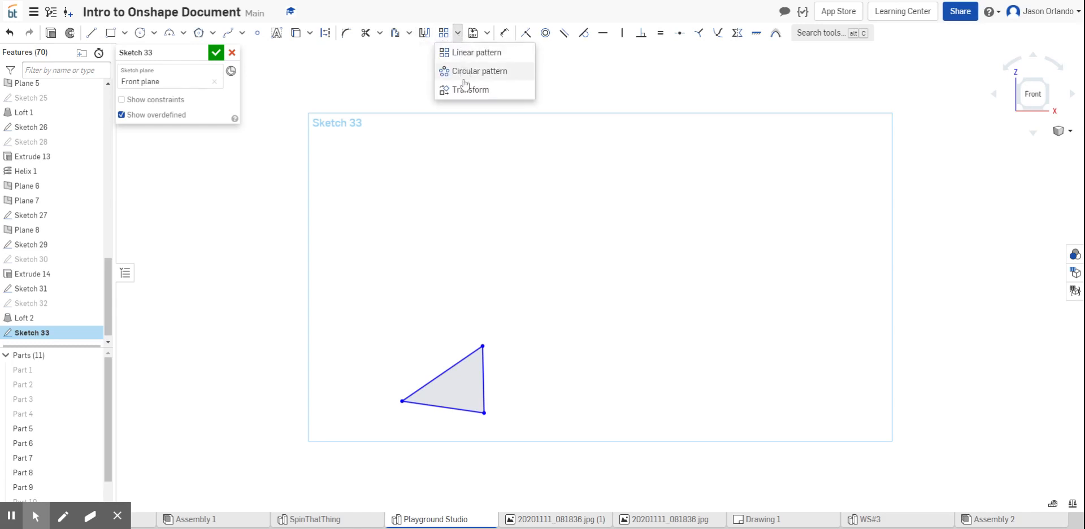
mouse_move(476, 71)
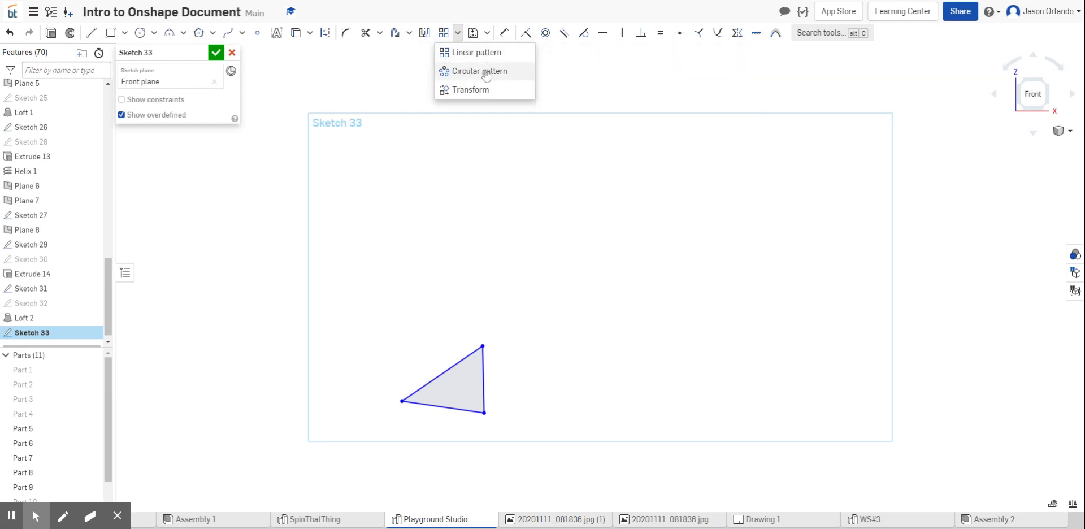
mouse_move(469, 89)
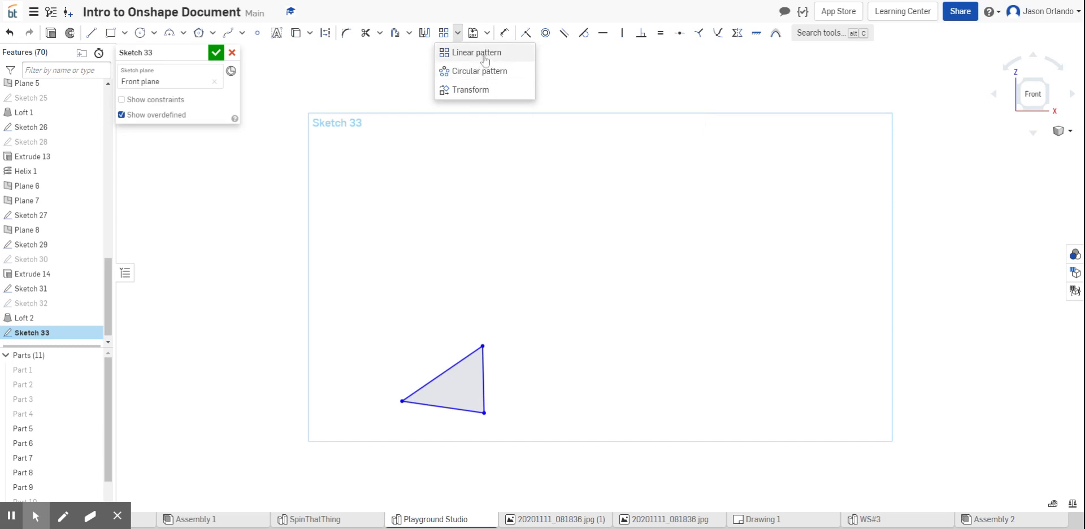
mouse_move(473, 52)
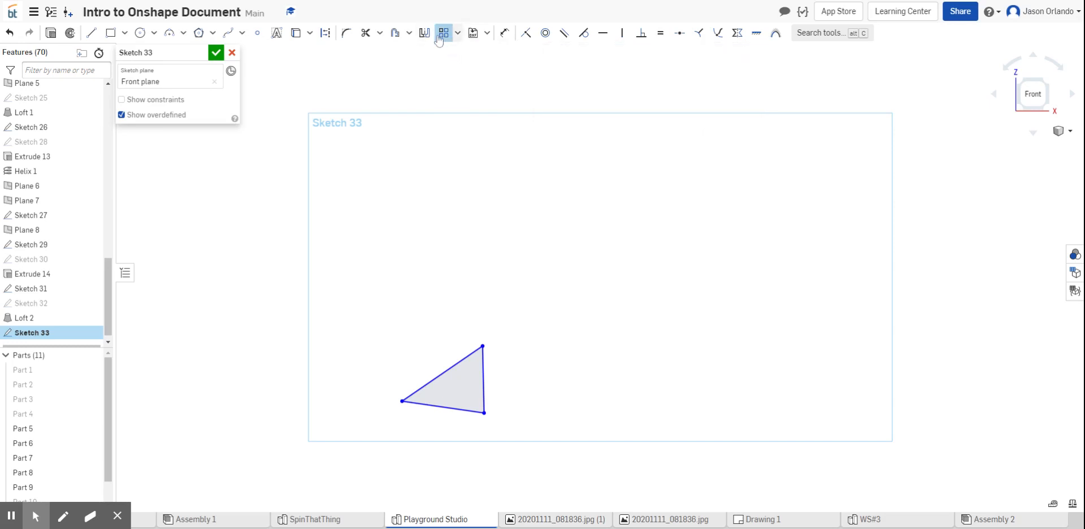
mouse_move(468, 365)
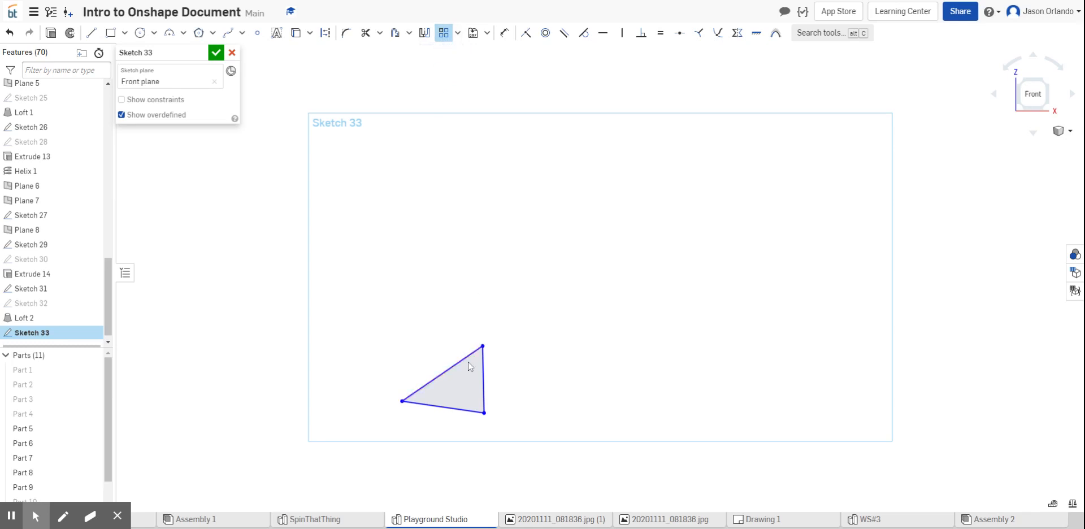
mouse_move(366, 308)
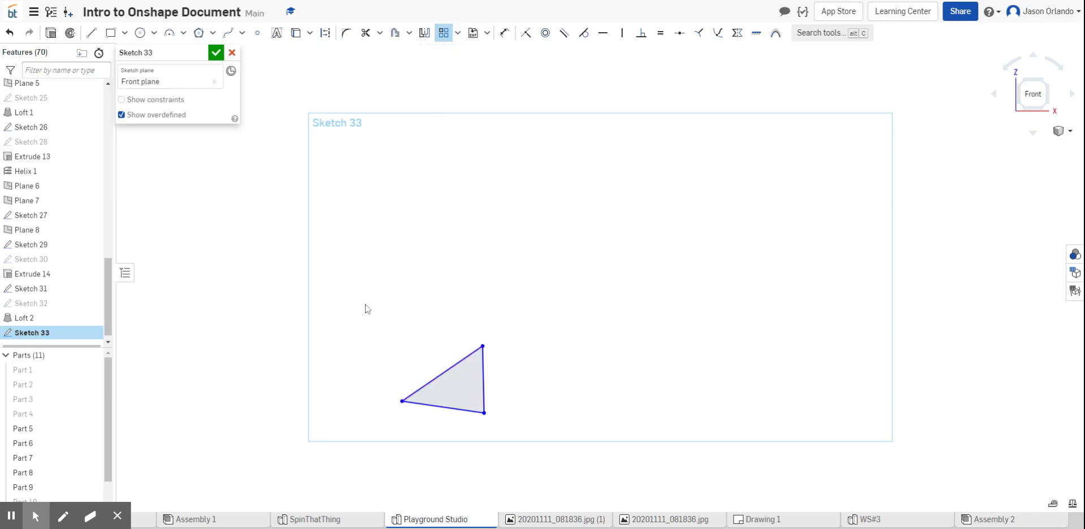
mouse_move(443, 33)
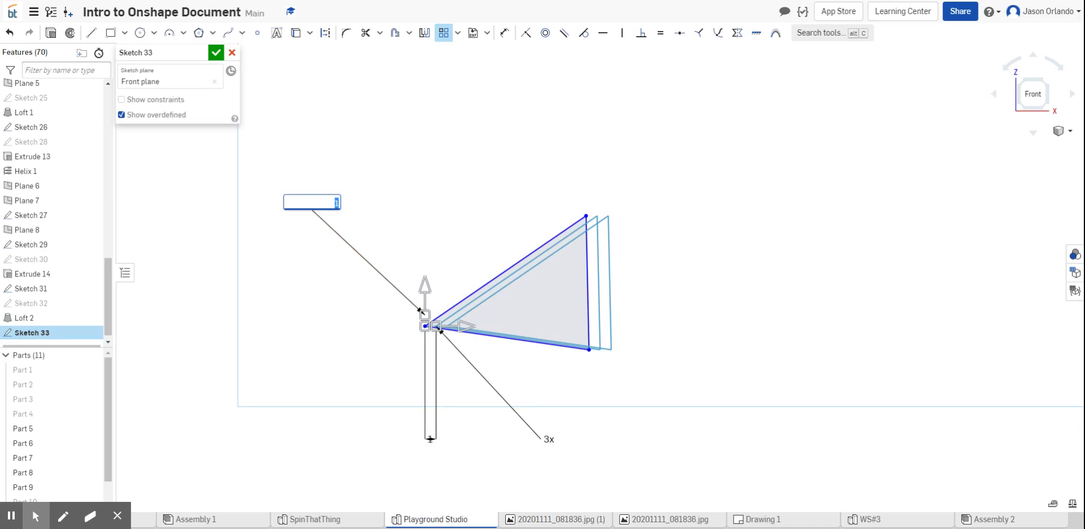
mouse_move(404, 270)
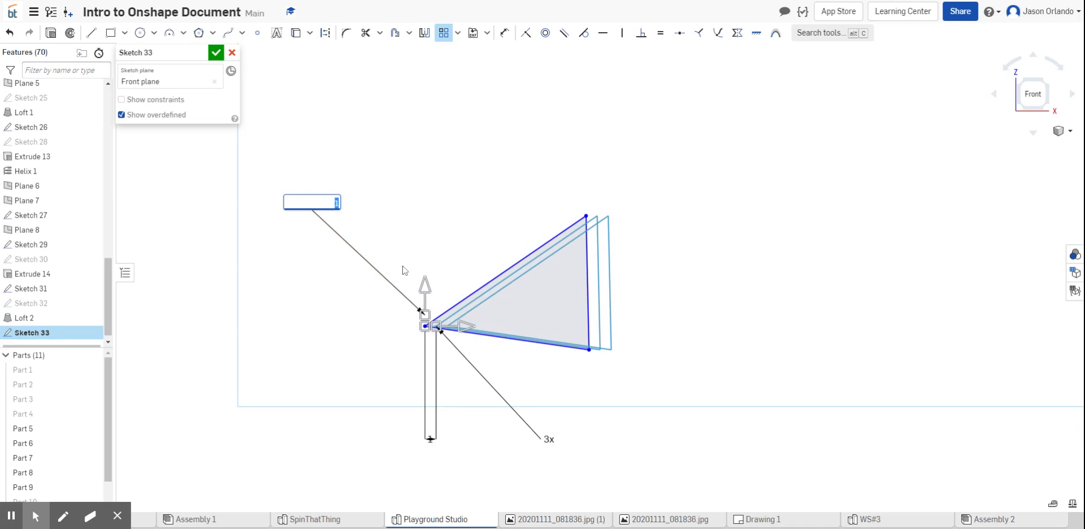
mouse_move(353, 211)
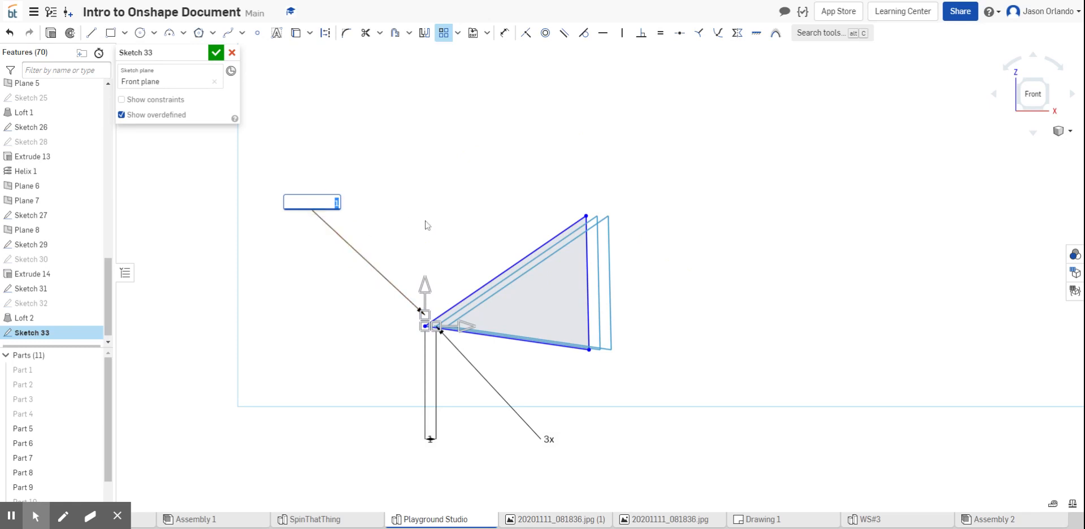
mouse_move(444, 222)
type("5")
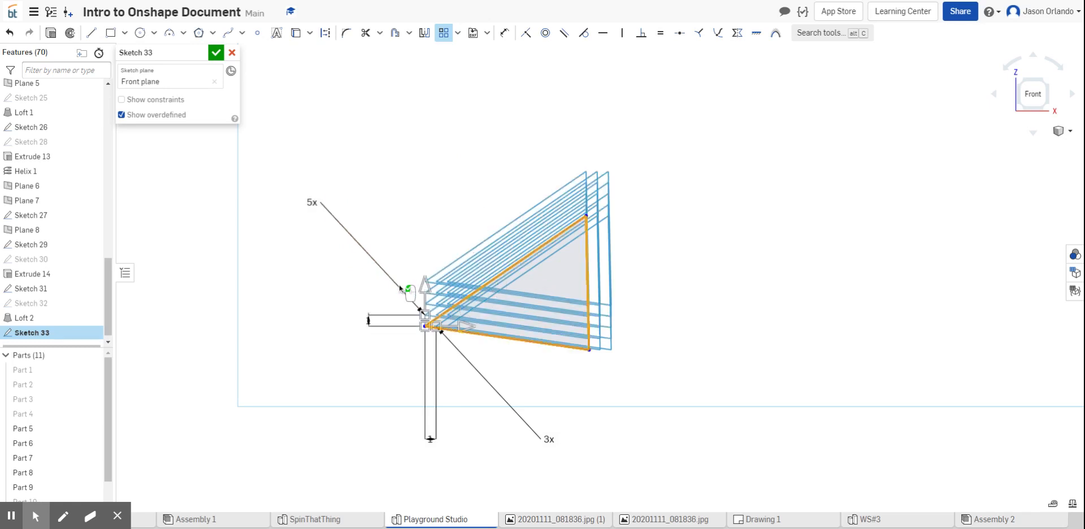
Scroll to view the triangle pattern while setting five rows spaced 15 apart
scroll("up", 3)
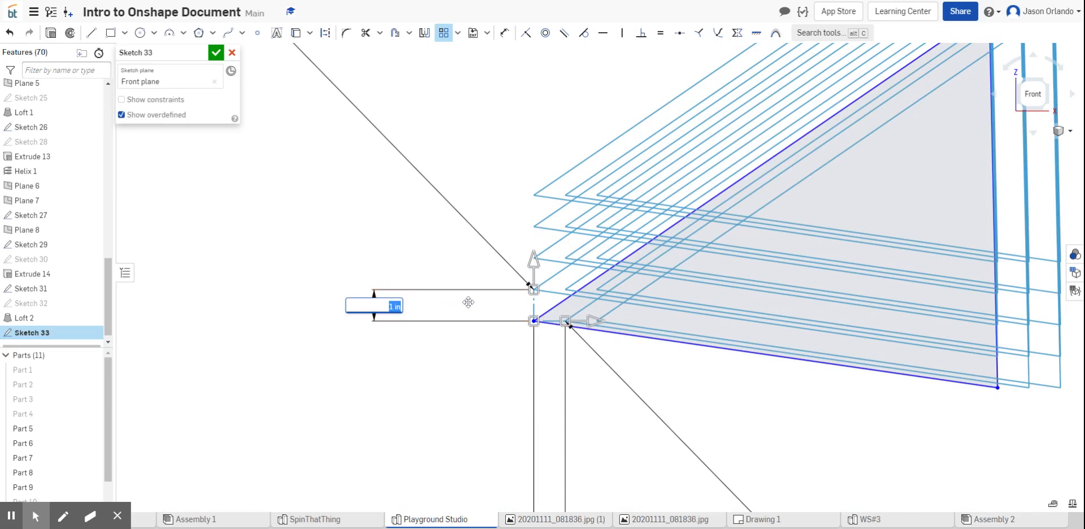
mouse_move(468, 302)
type("15")
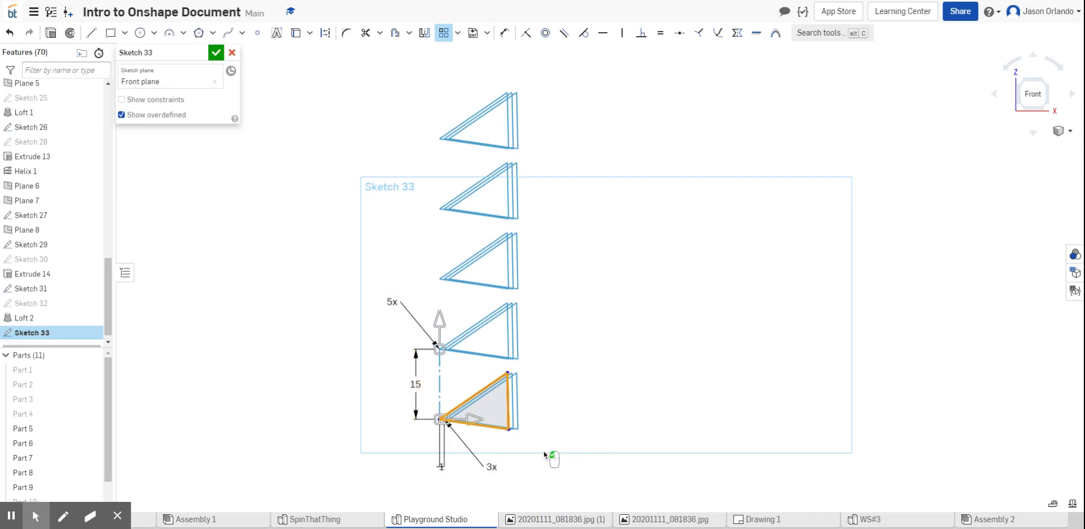
mouse_move(502, 488)
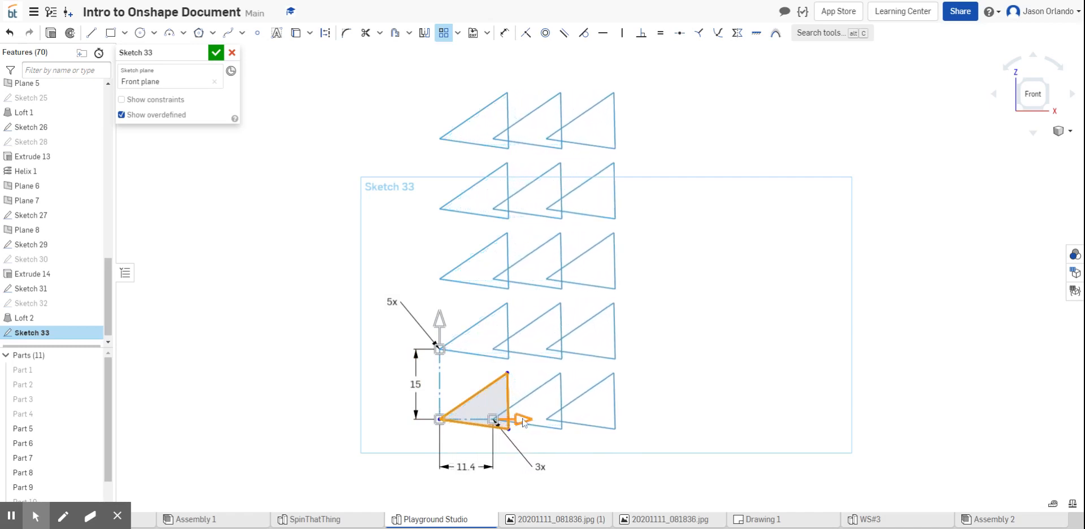
Drag the column spacing out to about 24 and edit the column count label
left_click_drag(495, 419, 589, 419)
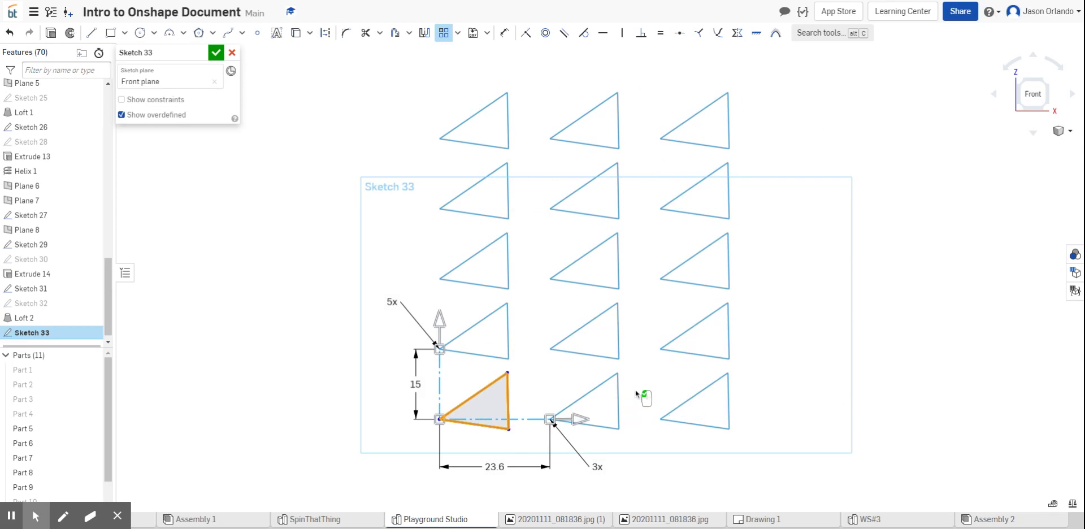
mouse_move(577, 433)
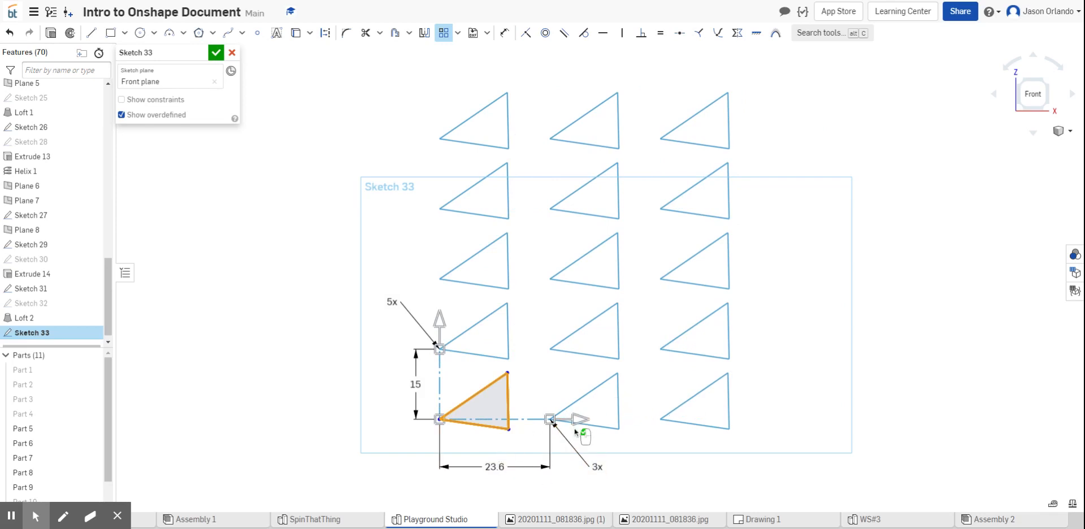
double_click(495, 467)
type("24")
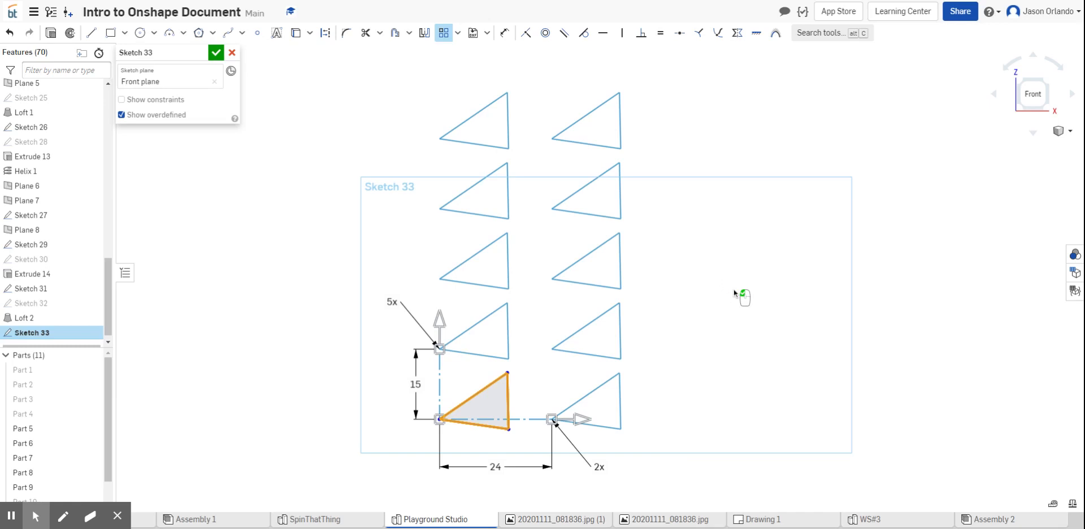
mouse_move(723, 304)
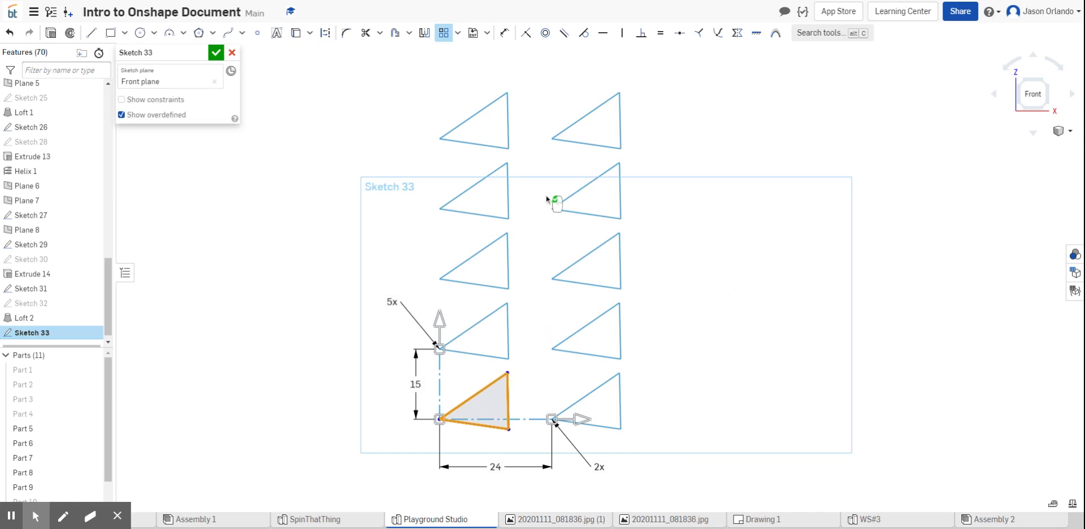
mouse_move(550, 201)
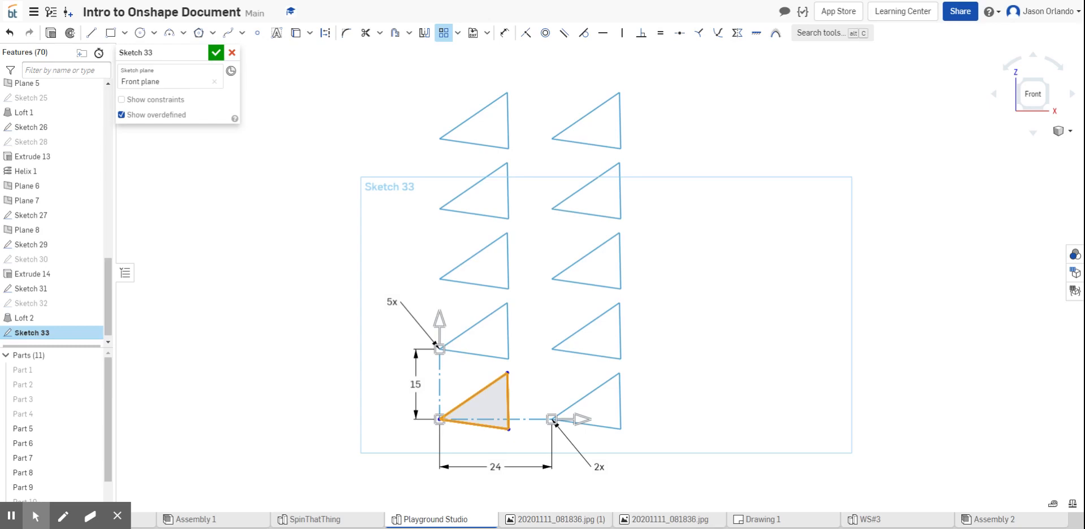